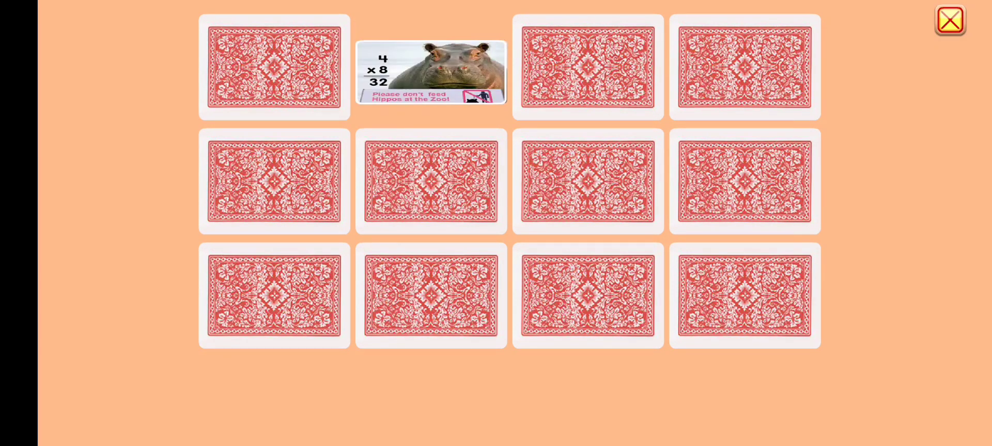
# Step: Flip the remaining 4x cards, matching 4x6 and the last pair until all seven pairs are cleared
pyautogui.click(274, 182)
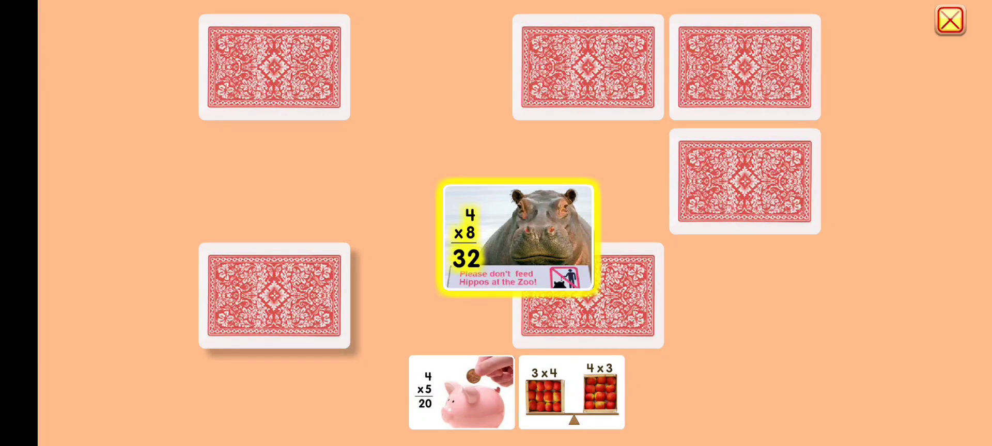
pyautogui.click(519, 240)
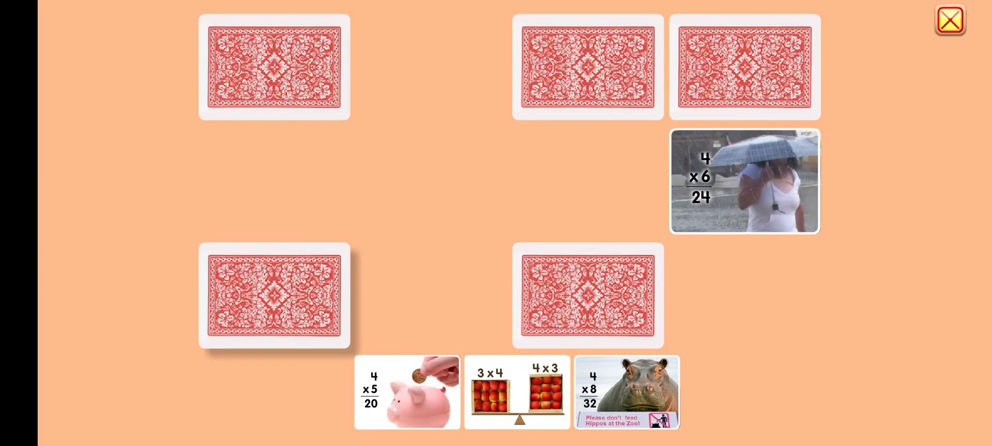
pyautogui.click(745, 182)
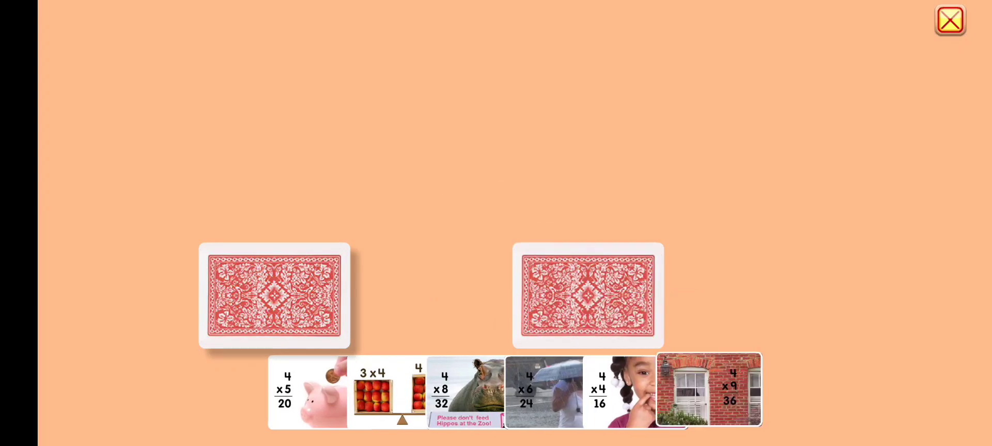
pyautogui.click(272, 295)
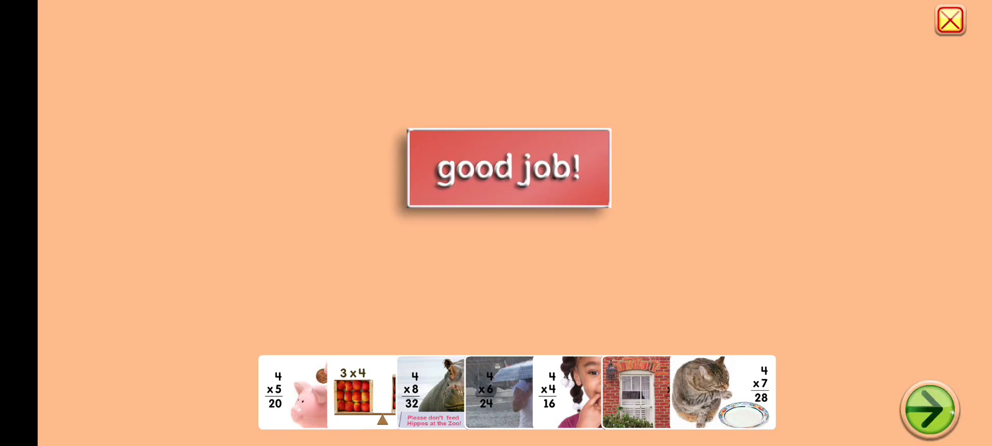
# Step: Advance to the 5x game, match its pairs including 3x5, then exit to the Grade 3 Math menu
pyautogui.click(928, 408)
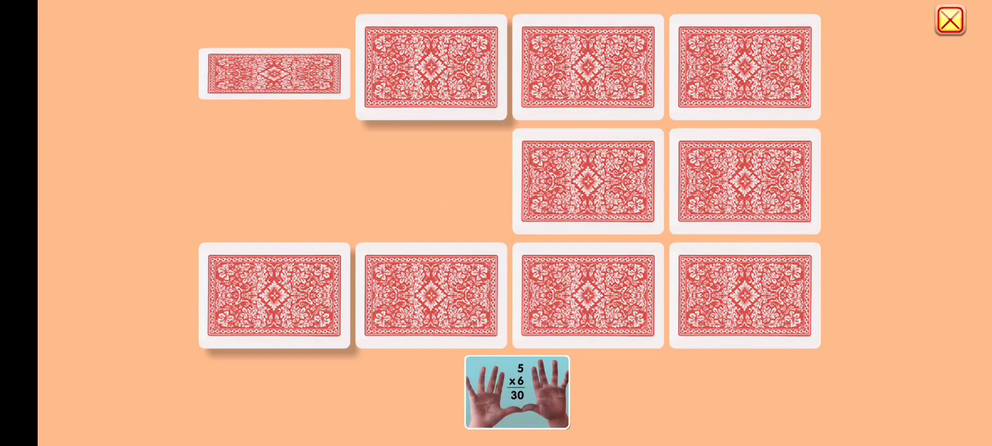
pyautogui.click(432, 296)
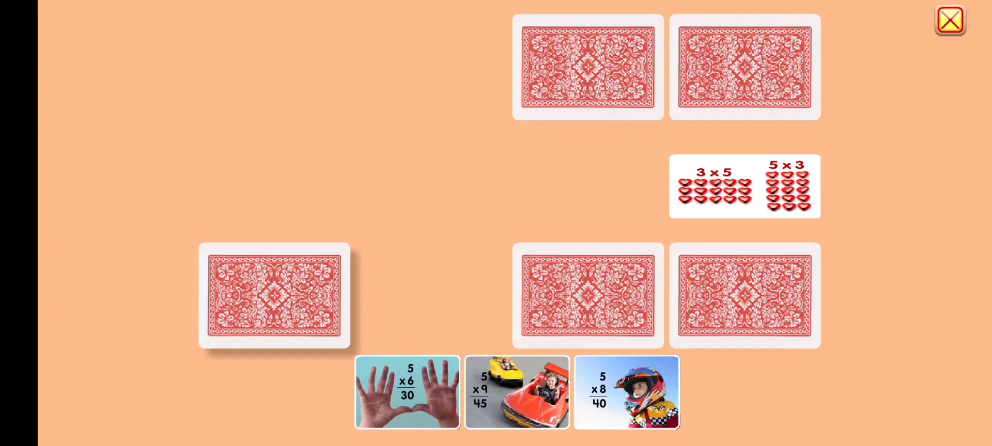
pyautogui.click(745, 186)
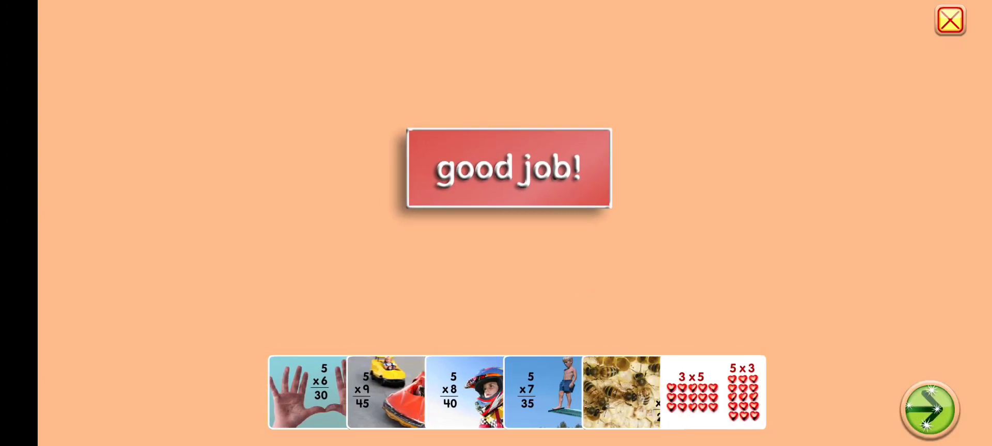
pyautogui.click(950, 20)
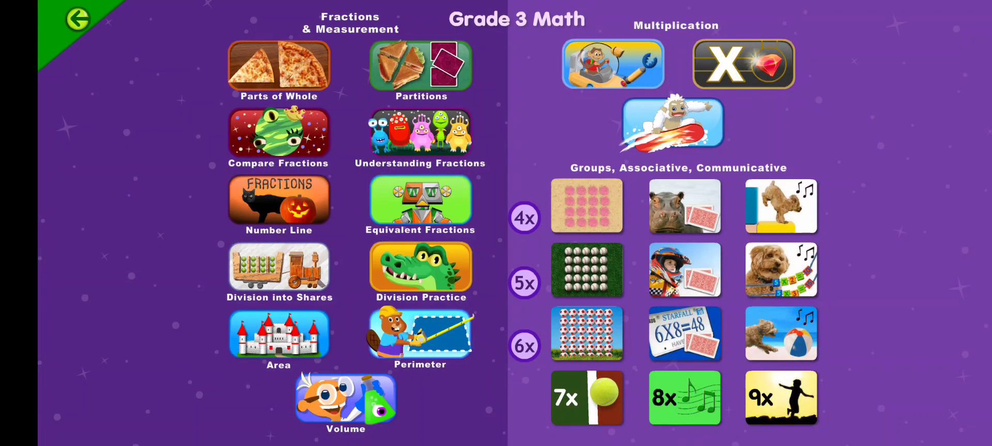
# Step: Launch the 6x card game from the menu and flip cards to find the 6x8 and 3x6 partners
pyautogui.click(684, 334)
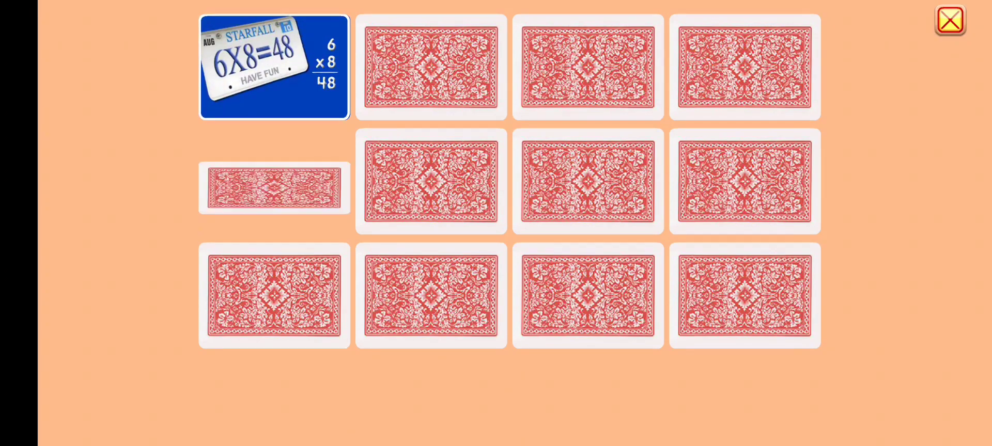
pyautogui.click(430, 296)
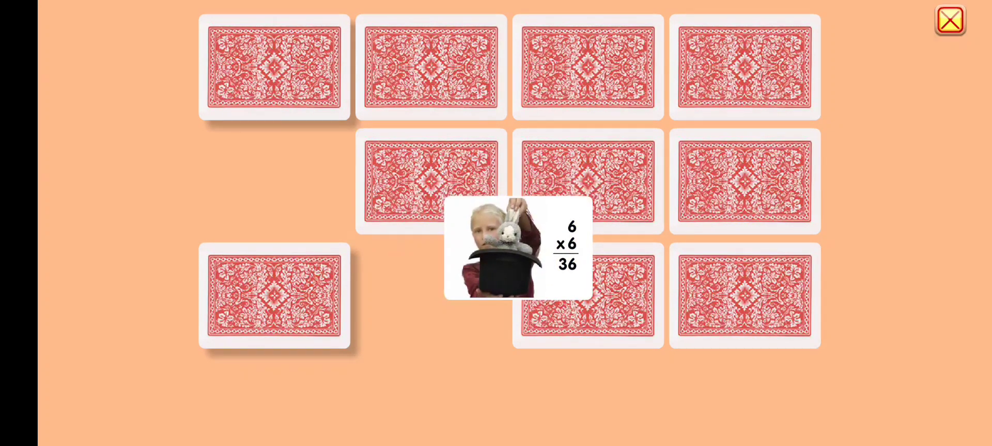
pyautogui.click(432, 67)
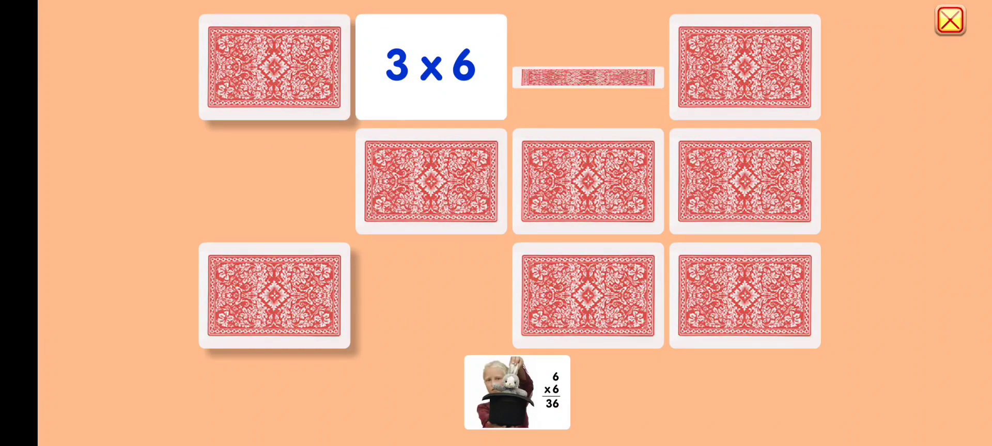
pyautogui.click(587, 182)
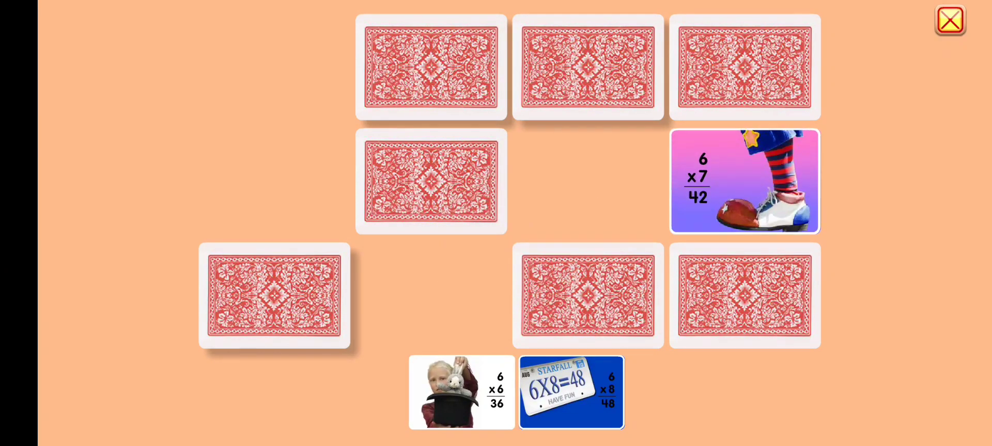
# Step: Keep flipping cards for 6x7 and turn up both 6x3 = 18 cards
pyautogui.click(745, 182)
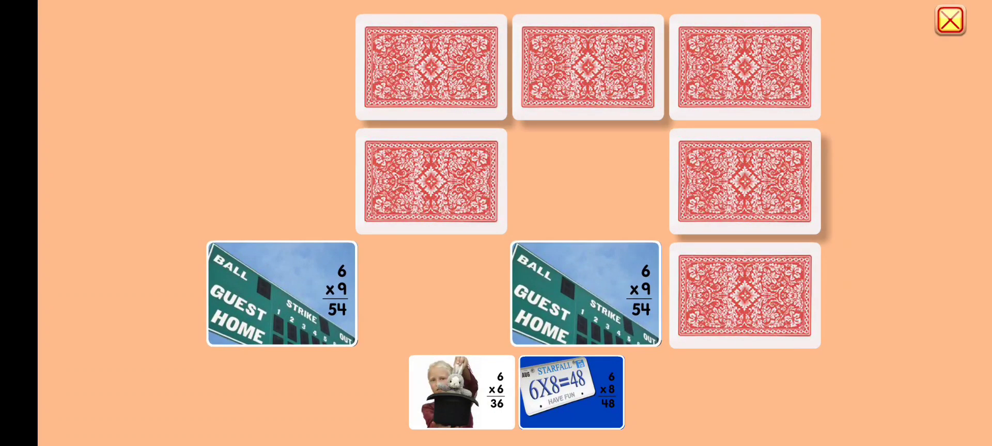
pyautogui.click(431, 182)
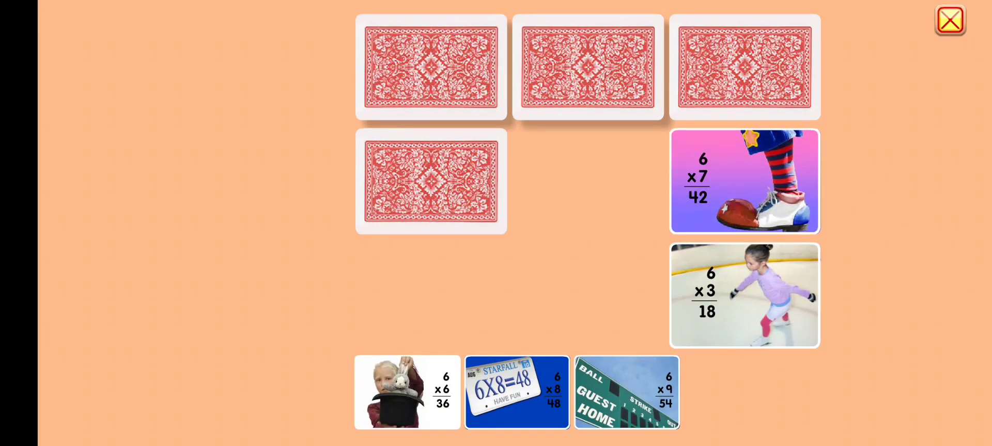
pyautogui.click(588, 67)
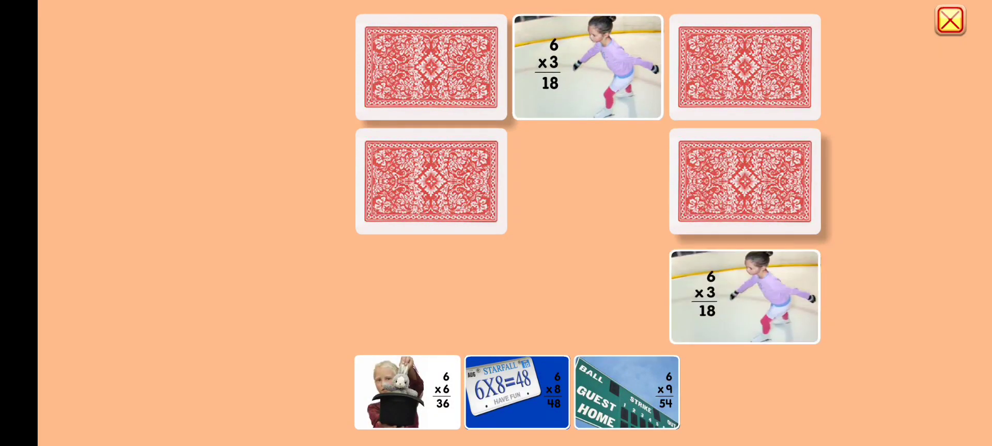